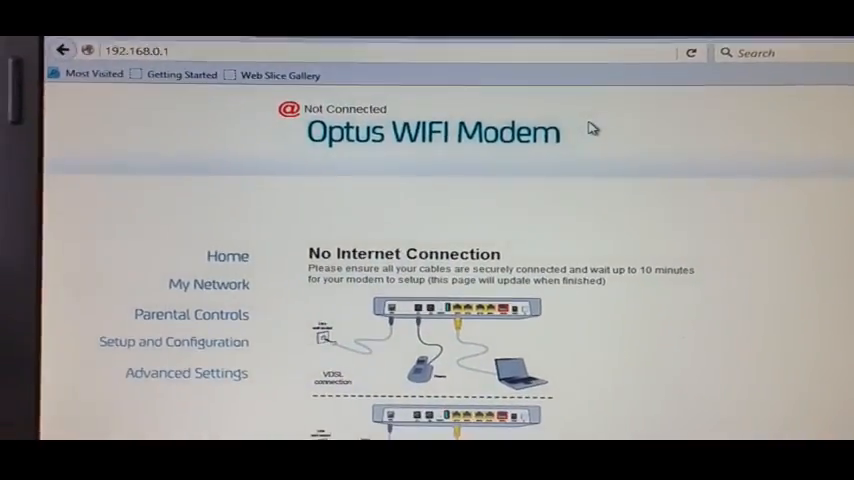
Navigate to the My Network page listing WiFi, Device Info, Time Zone and ADSL2+ Login
{"action": "scroll", "scroll_direction": "down", "scroll_amount": 3}
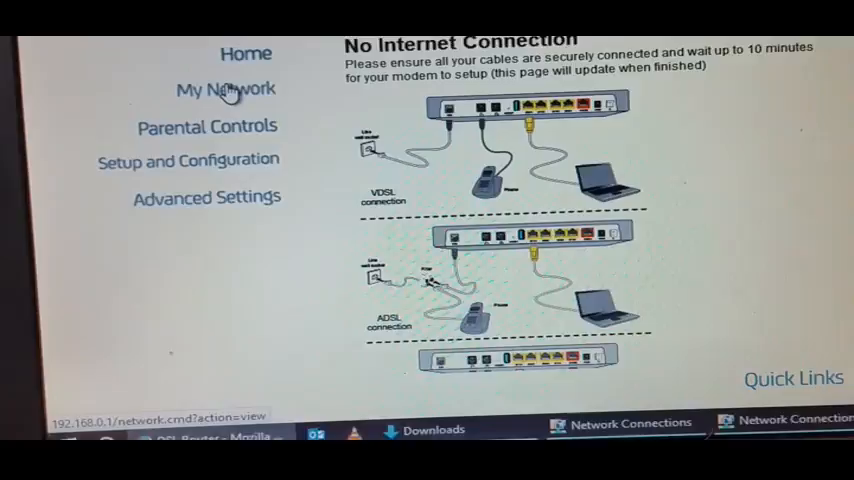
{"action": "left_click", "coordinate": [224, 88]}
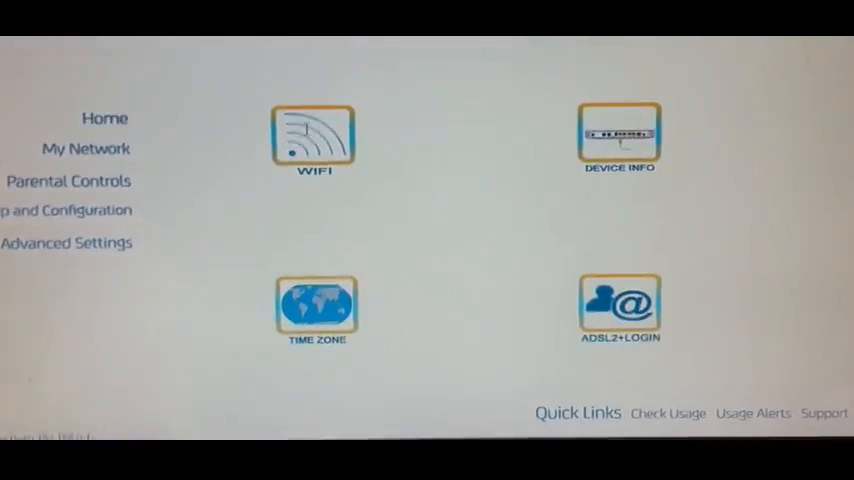
{"action": "left_click", "coordinate": [314, 136]}
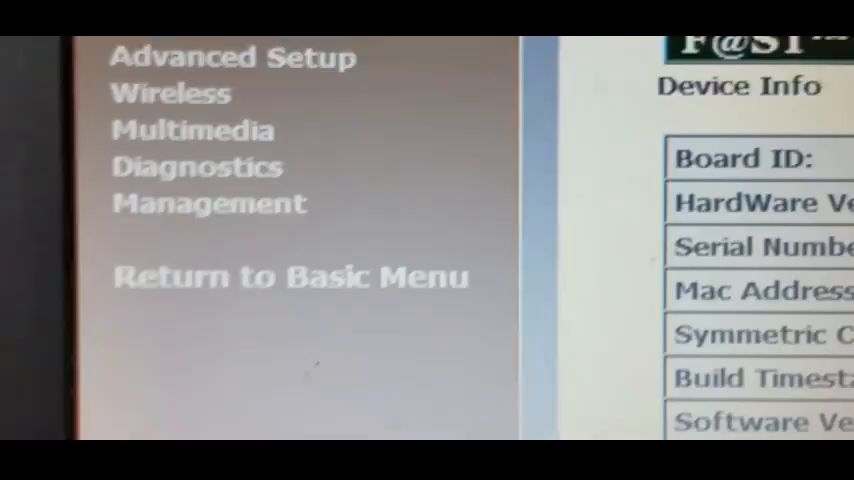
{"action": "scroll", "scroll_direction": "down", "scroll_amount": 3}
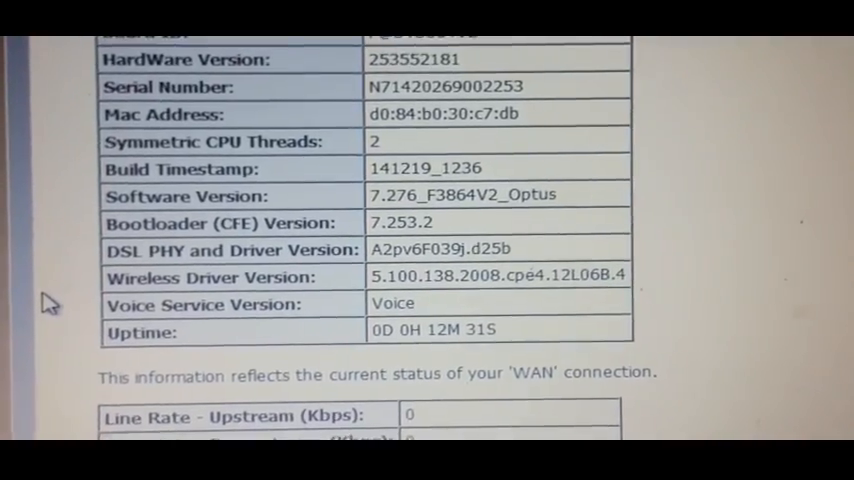
{"action": "scroll", "scroll_direction": "down", "scroll_amount": 3}
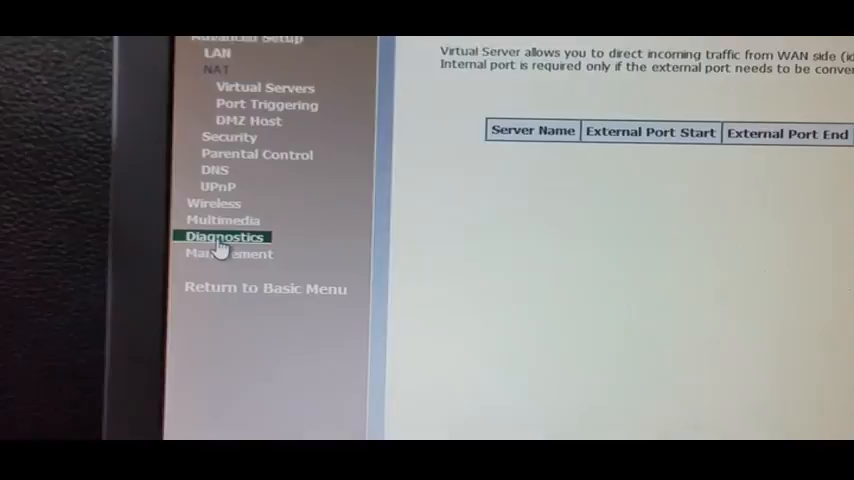
Leave NAT Virtual Servers for the Diagnostics page showing LAN, DSL and internet test results
{"action": "left_click", "coordinate": [224, 236]}
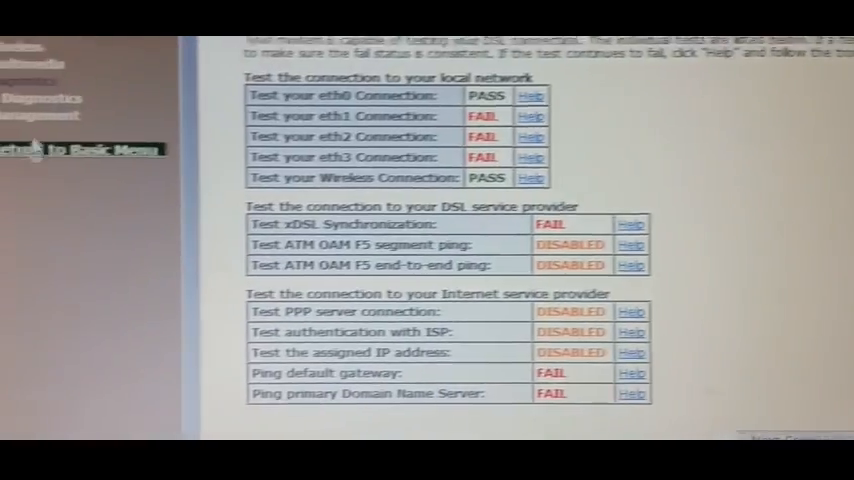
View the Management Settings - Backup page, then return to the basic No Internet Connection home page
{"action": "left_click", "coordinate": [116, 124]}
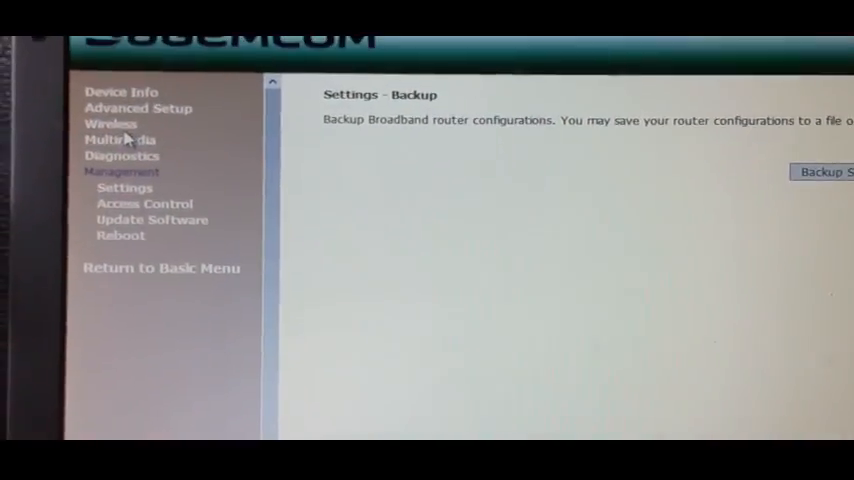
{"action": "left_click", "coordinate": [120, 92]}
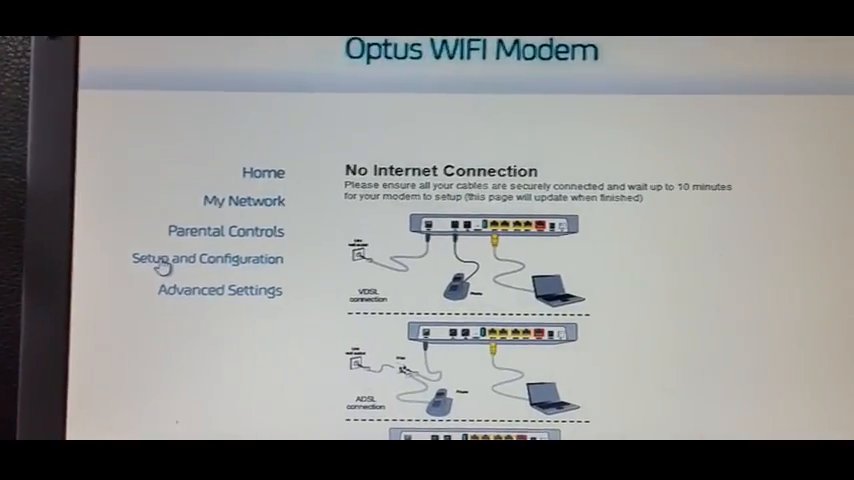
{"action": "scroll", "scroll_direction": "down", "scroll_amount": 3}
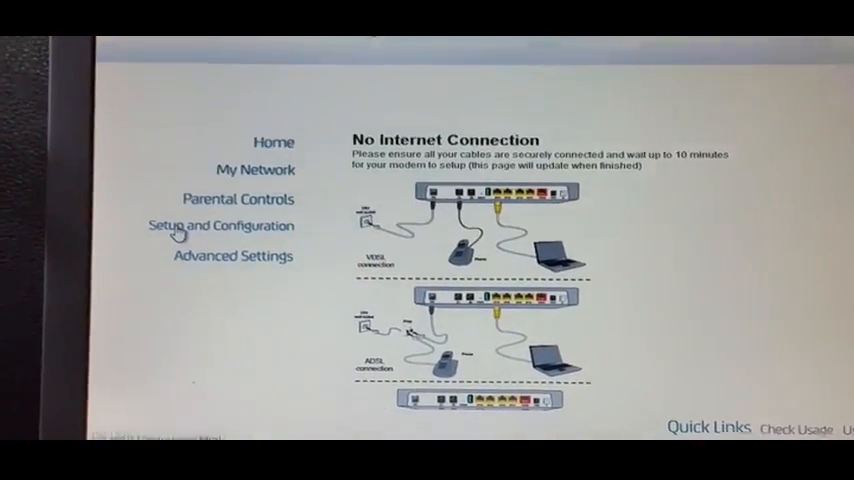